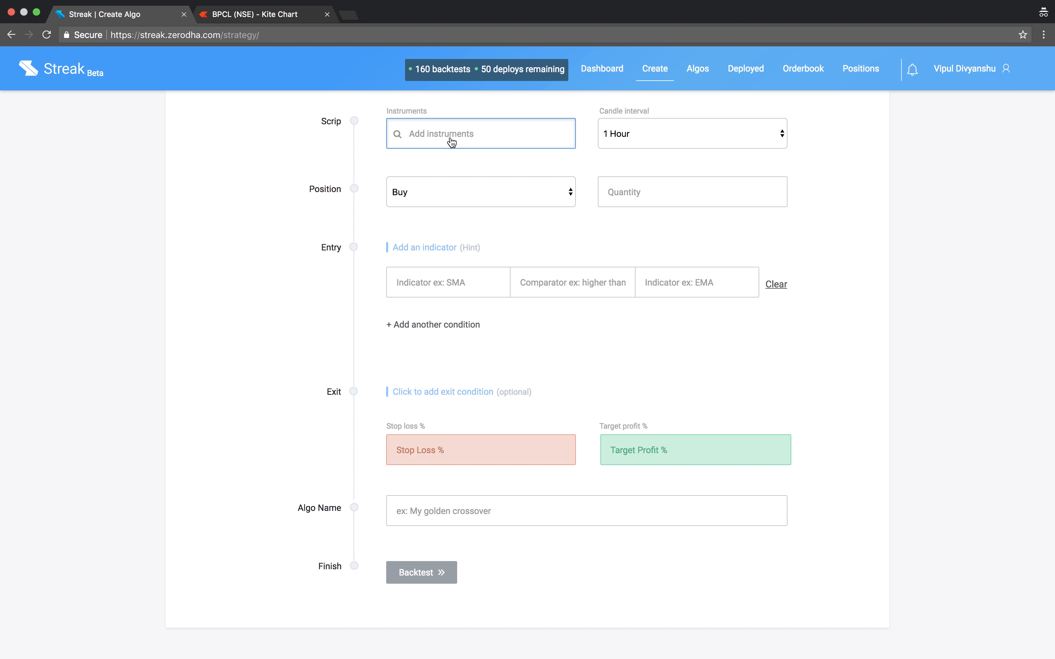
- Add the eight NSE scrips with 3-minute candles and a buy quantity of 100 shares
{"action": "type", "text": "bre"}
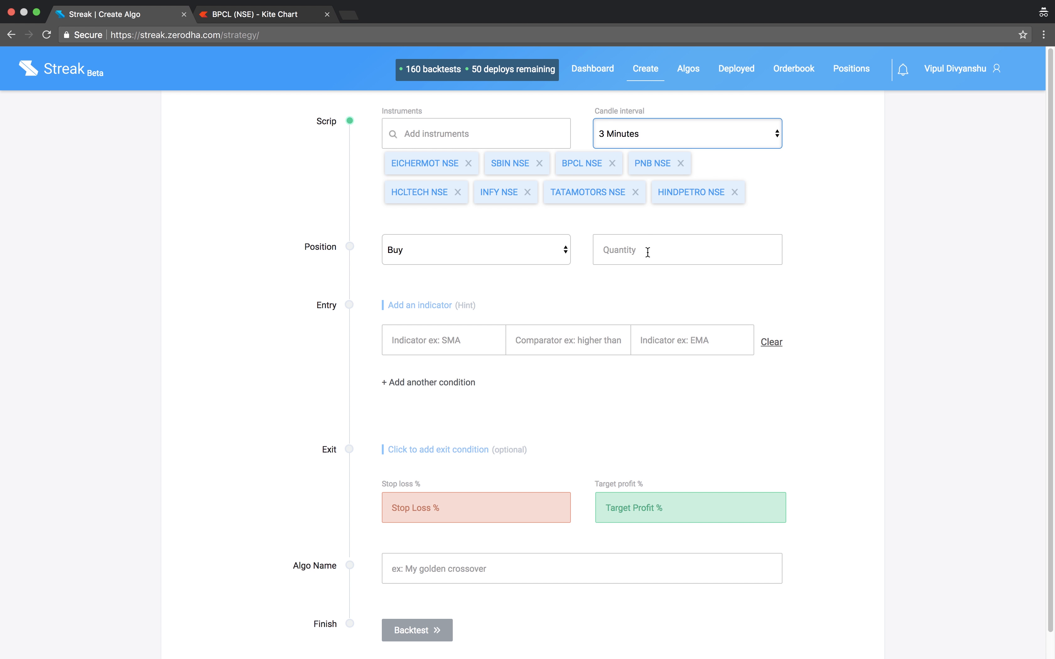
{"action": "left_click", "coordinate": [686, 248]}
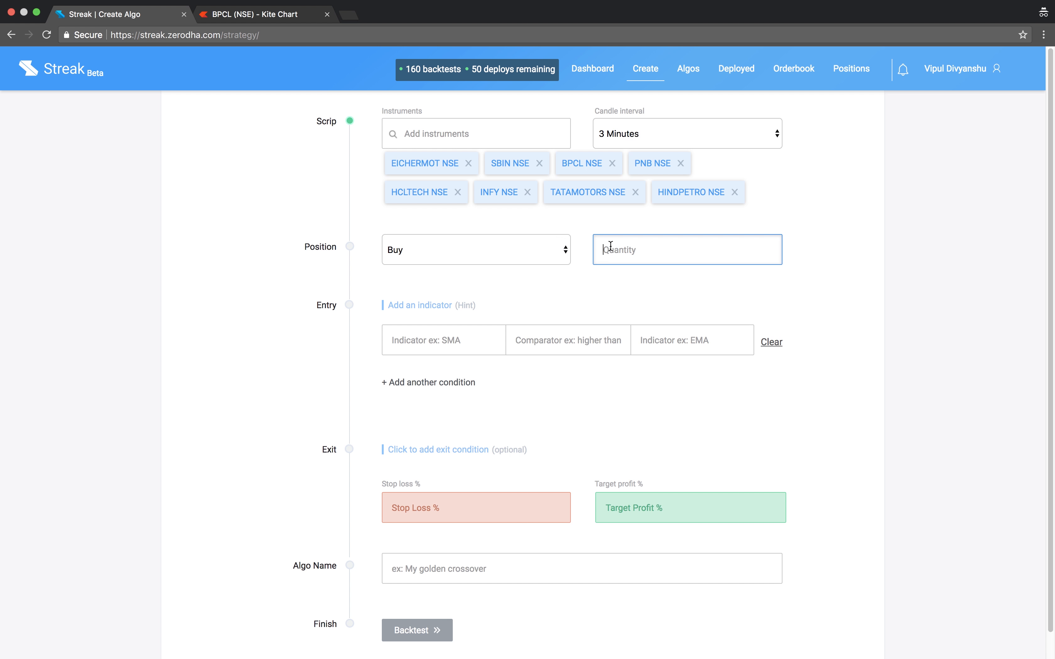
{"action": "type", "text": "100"}
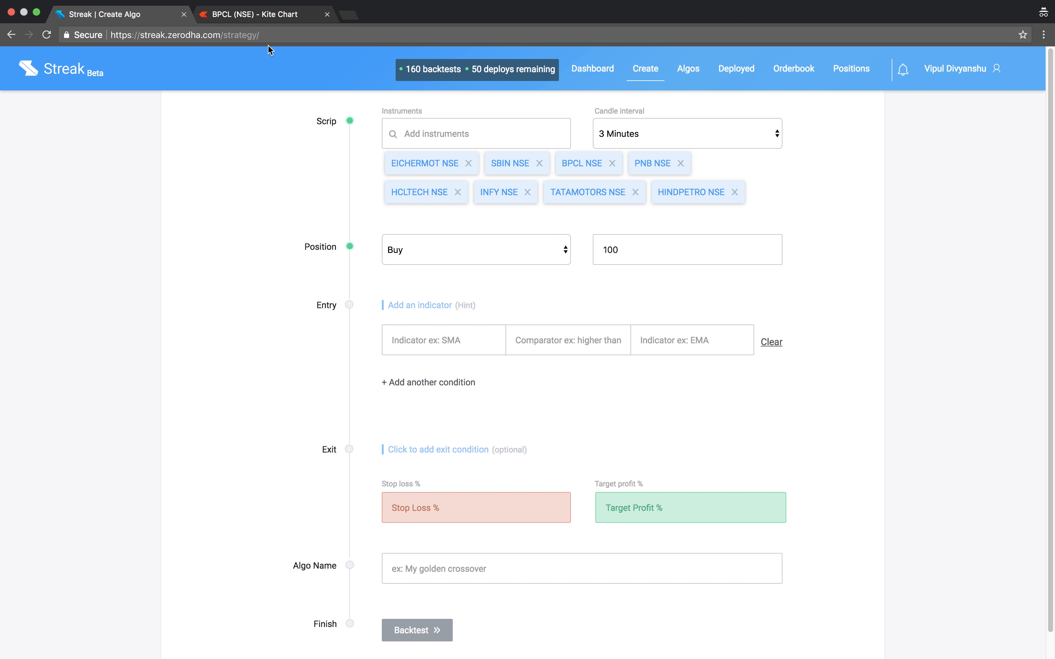
{"action": "left_click", "coordinate": [263, 13]}
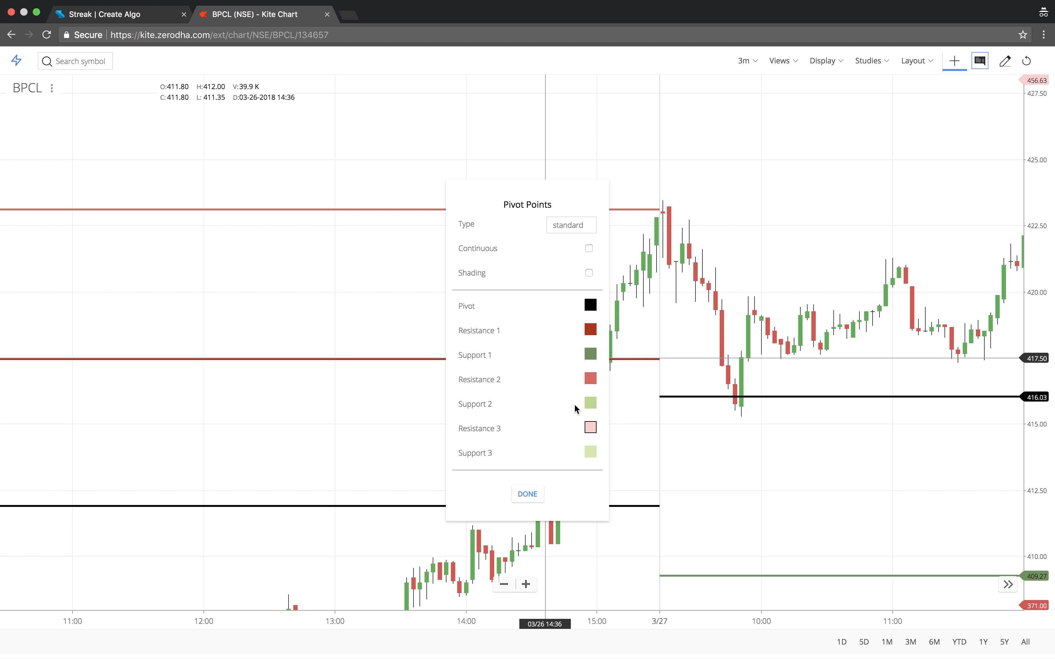
{"action": "mouse_move", "coordinate": [601, 379]}
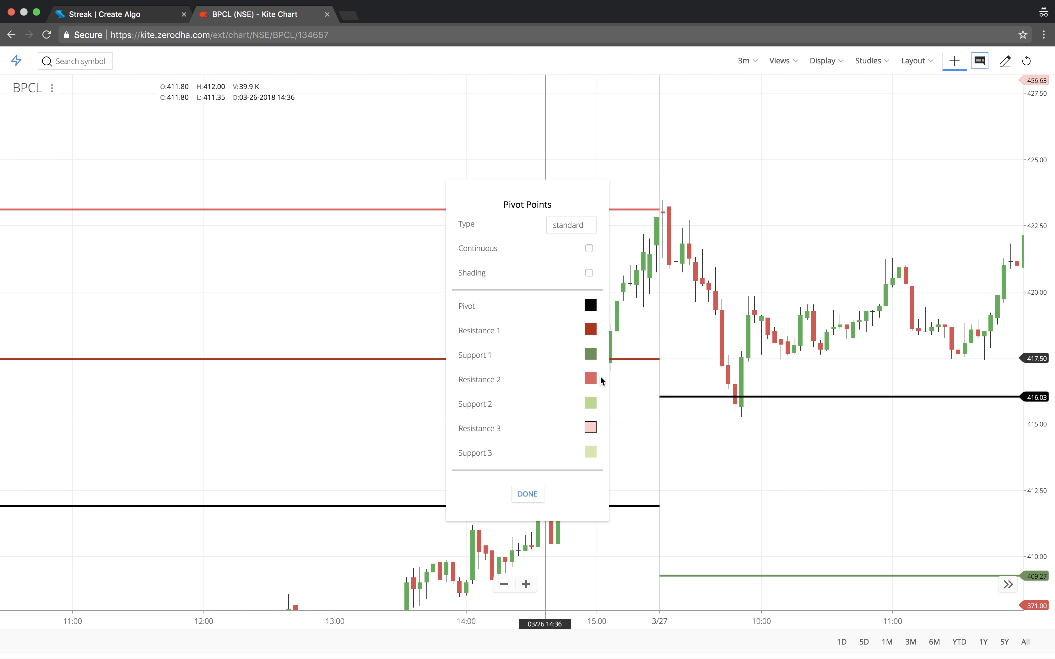
- Confirm the standard pivot point settings so BPCL's chart shows R1/R2 and support levels
{"action": "left_click", "coordinate": [526, 494]}
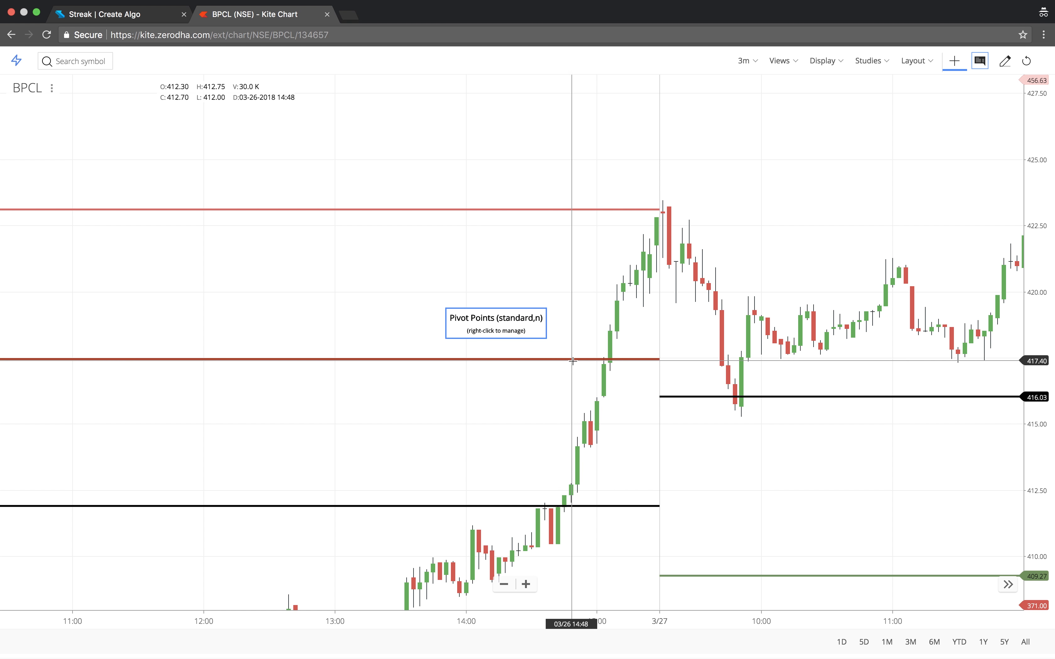
{"action": "mouse_move", "coordinate": [609, 332]}
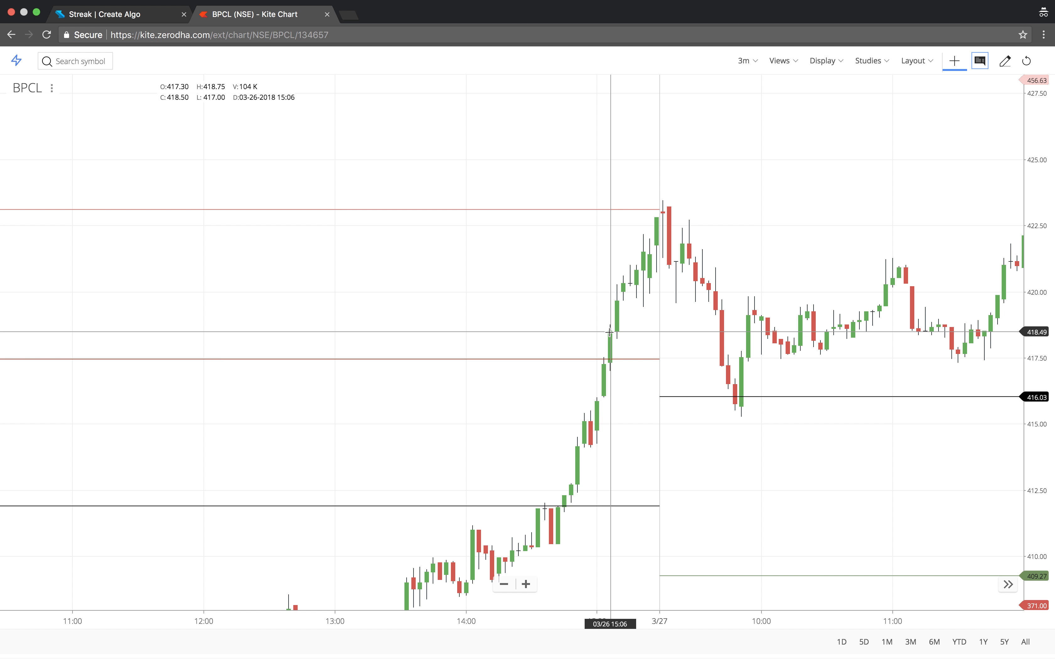
{"action": "mouse_move", "coordinate": [491, 222]}
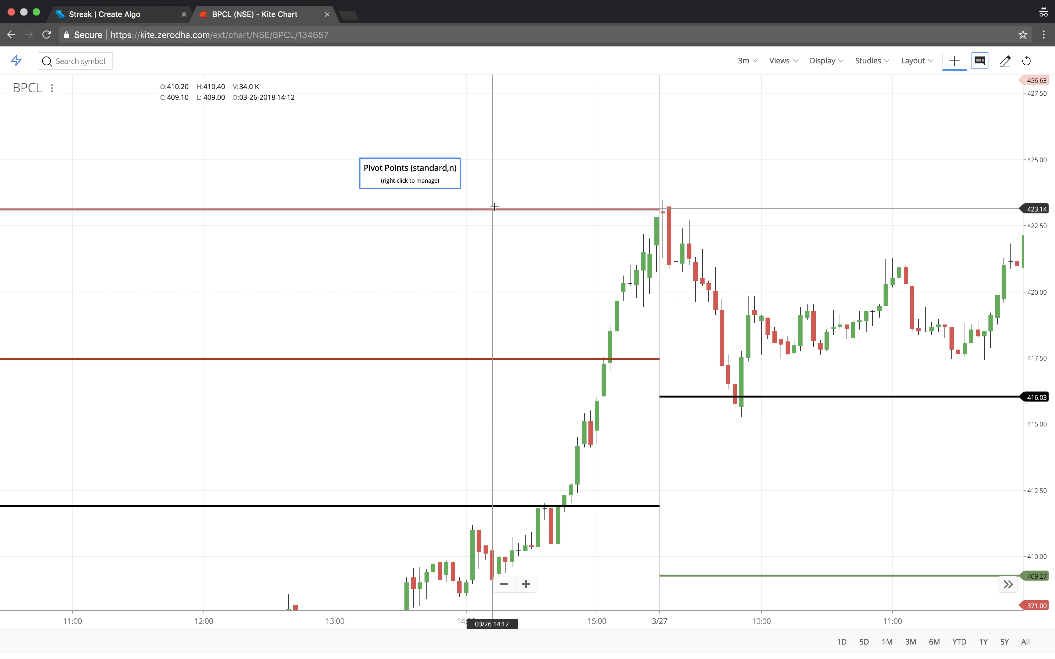
{"action": "mouse_move", "coordinate": [603, 266]}
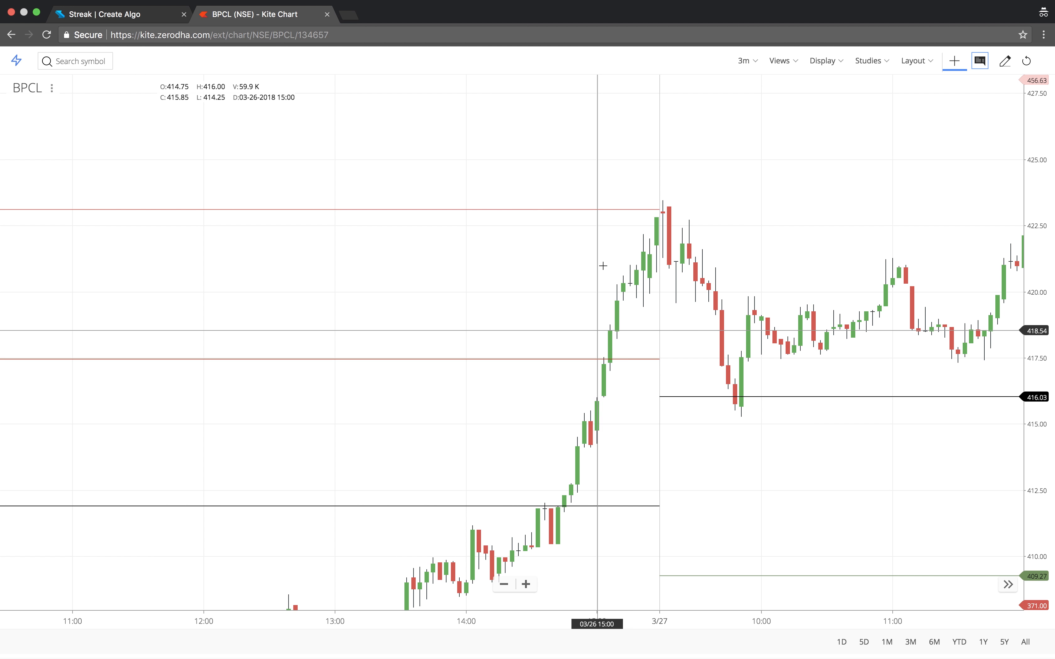
- Set the entry rule to Close higher than Pivot point (R1, standard)
{"action": "left_click", "coordinate": [120, 14]}
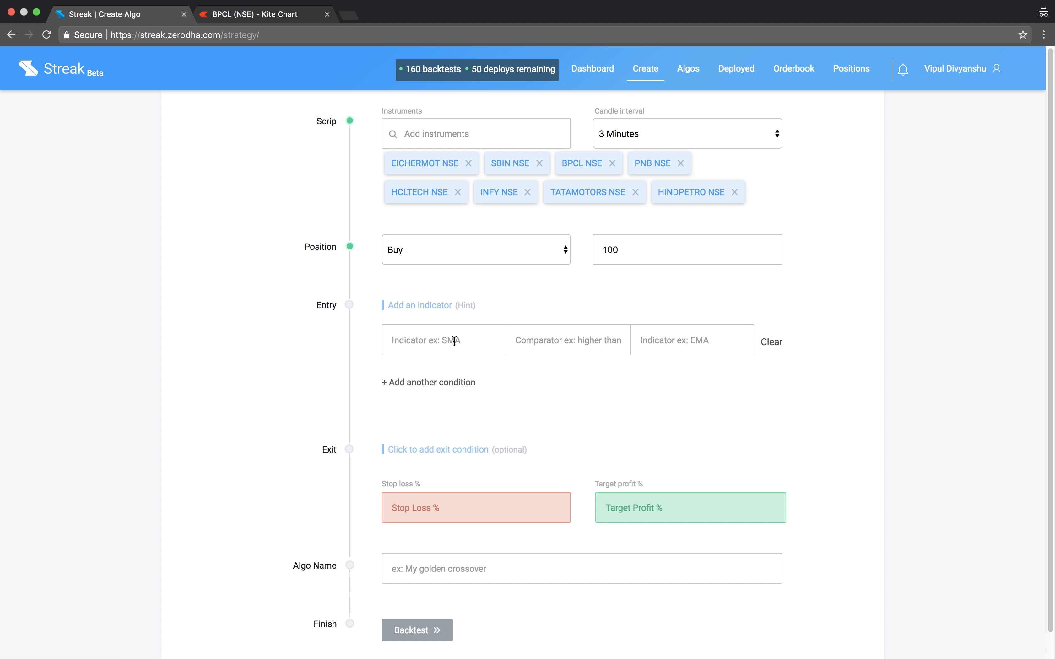
{"action": "type", "text": "close"}
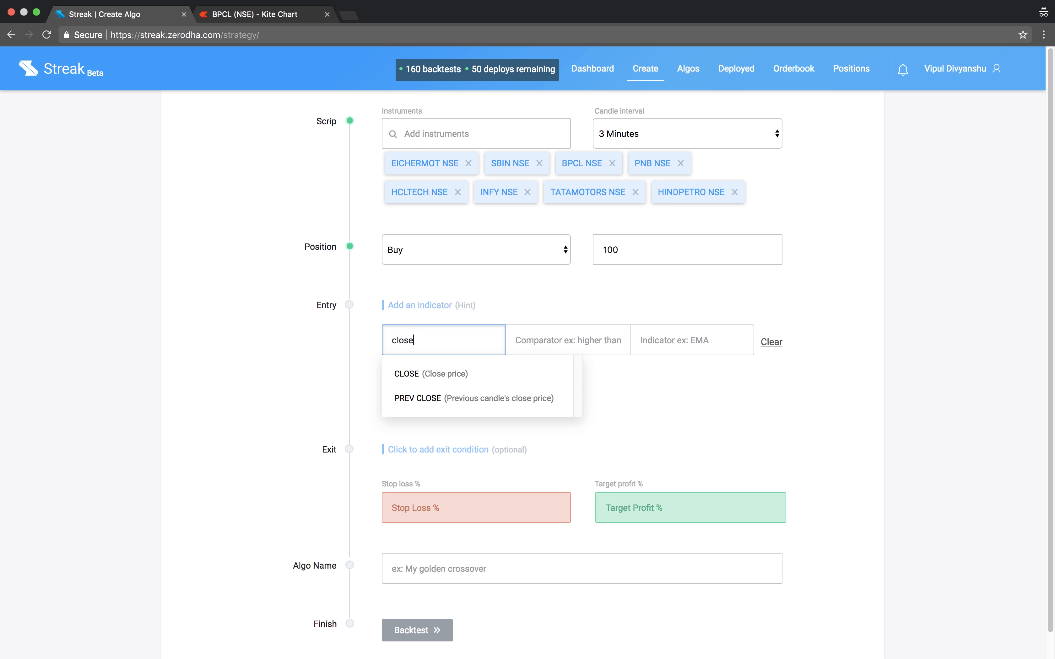
{"action": "left_click", "coordinate": [405, 374]}
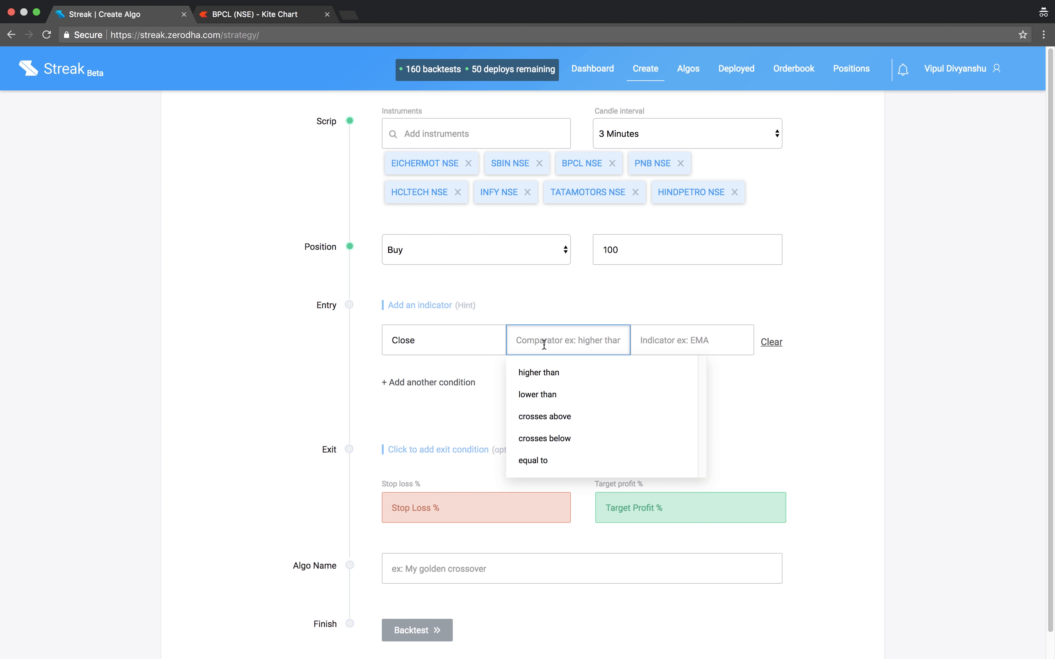
{"action": "type", "text": "pi"}
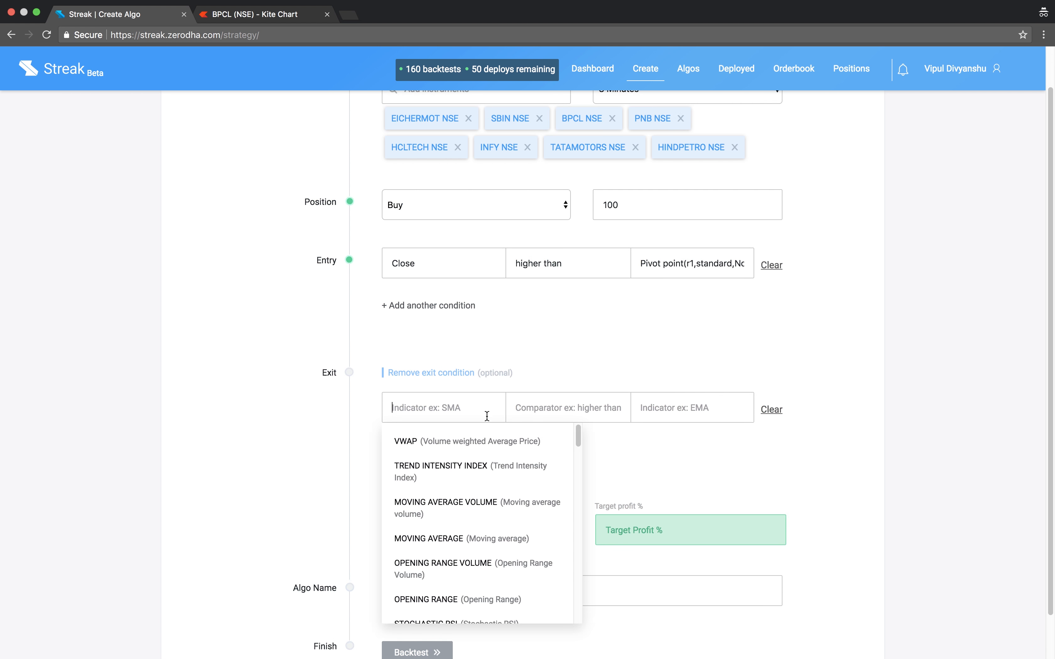
- Set the exit rule to Close higher than Pivot point (R2, standard)
{"action": "type", "text": "c"}
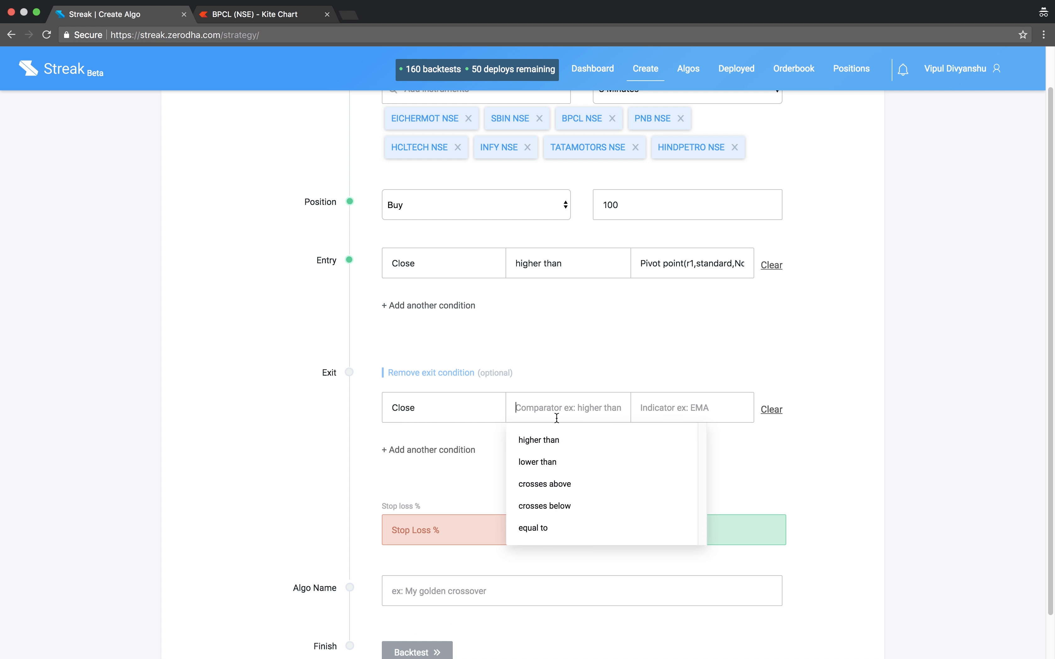
{"action": "type", "text": "p"}
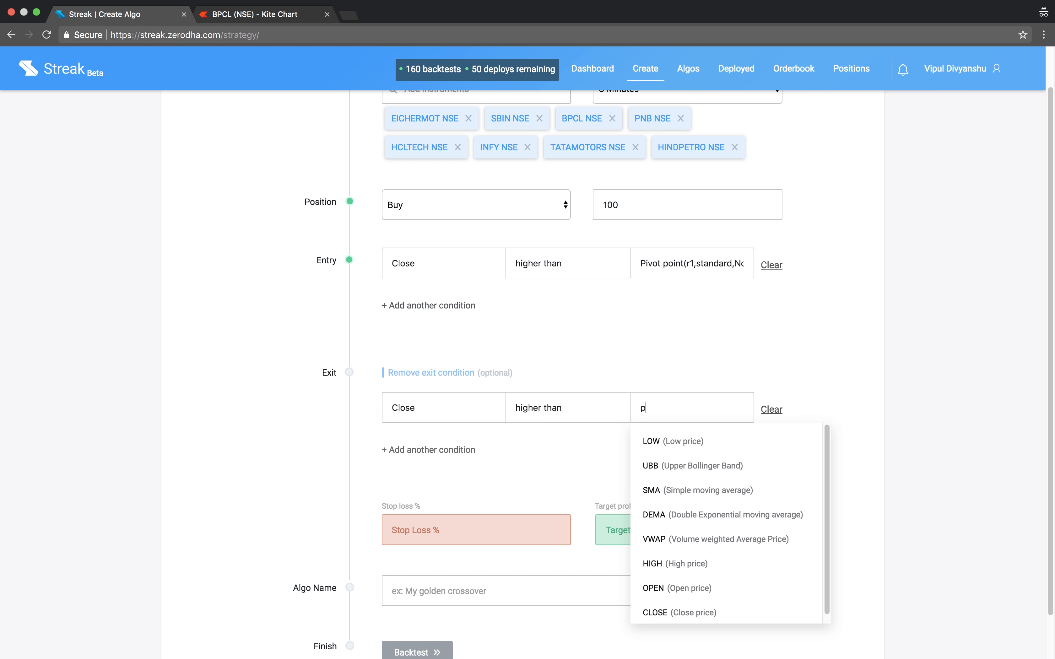
{"action": "type", "text": "ivoy"}
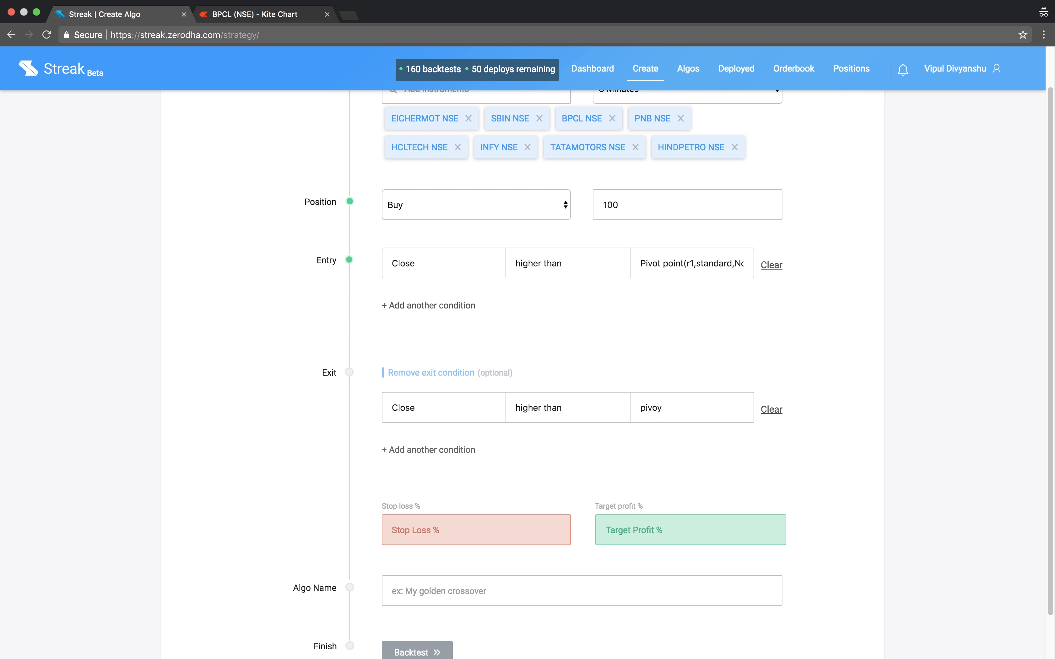
{"action": "left_click", "coordinate": [690, 407]}
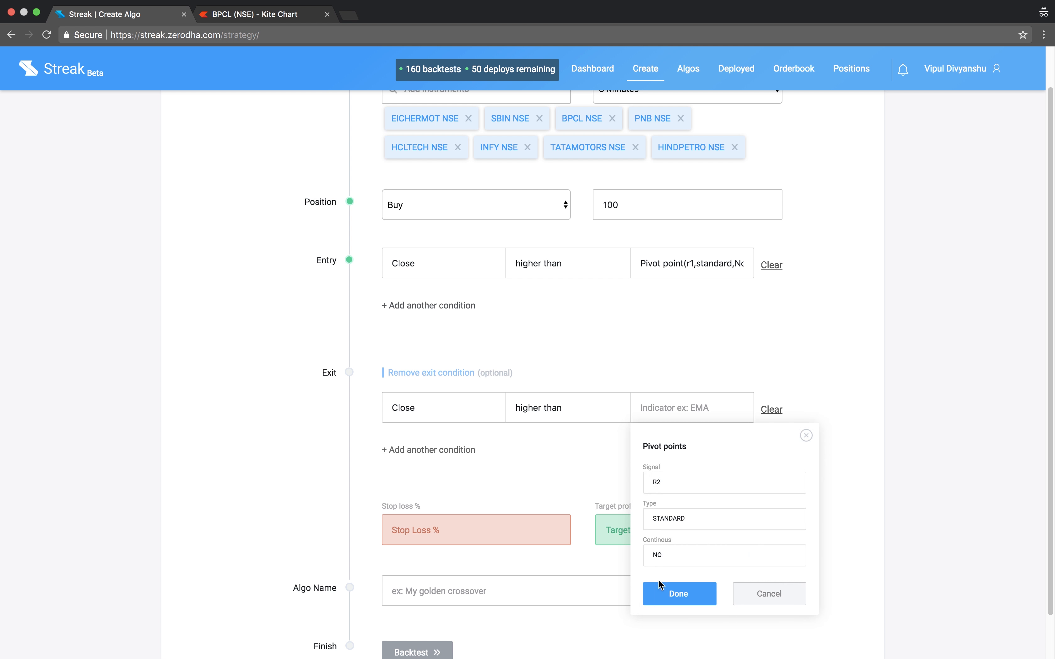
{"action": "left_click", "coordinate": [678, 593]}
{"action": "type", "text": "2"}
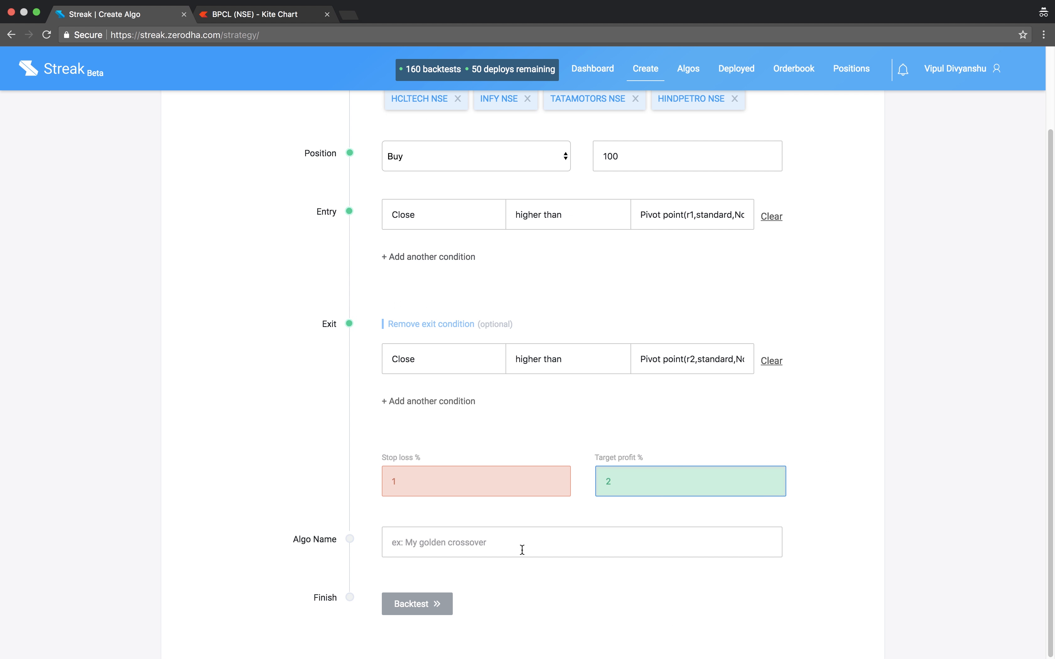
- Name the algo 'Resistance breakout' with 1% stop loss and 2% target, and run its backtest
{"action": "type", "text": "Resistance breaa"}
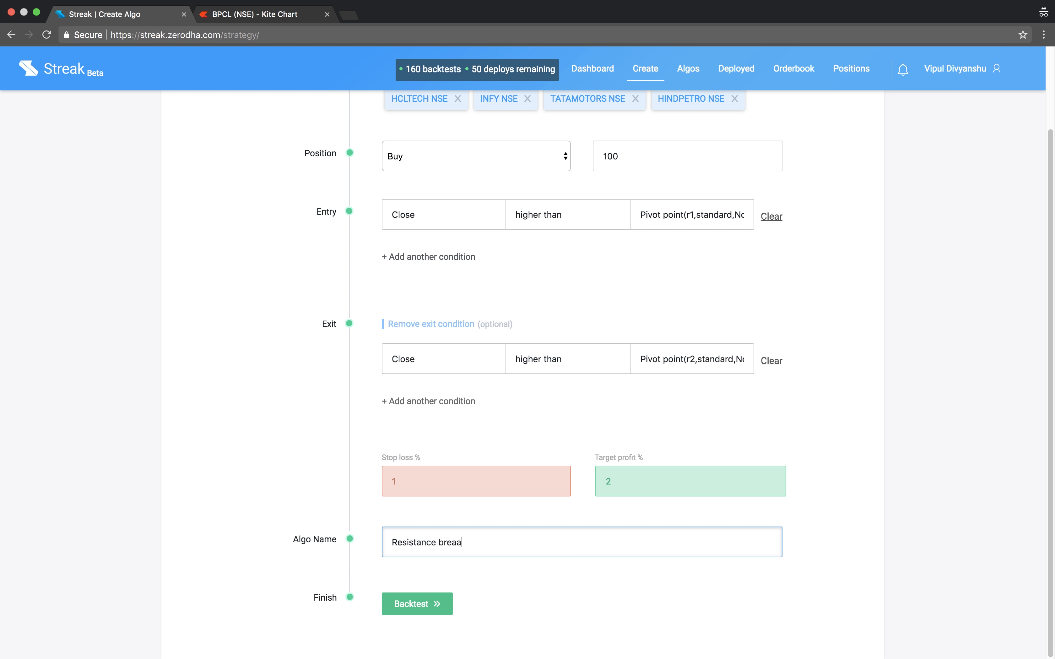
{"action": "type", "text": "kout"}
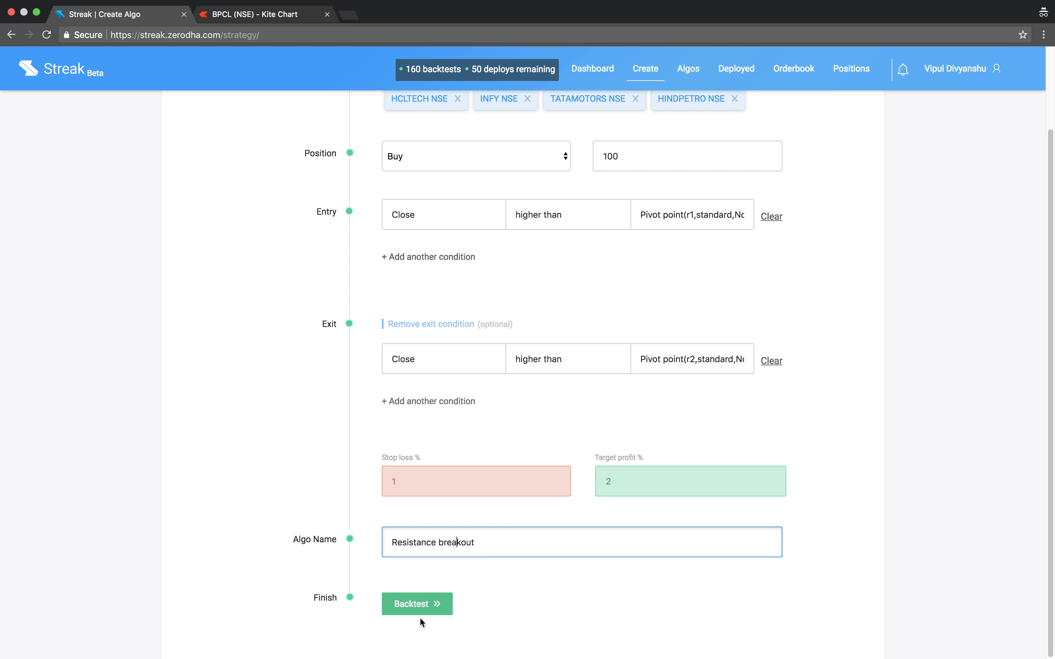
{"action": "left_click", "coordinate": [417, 604]}
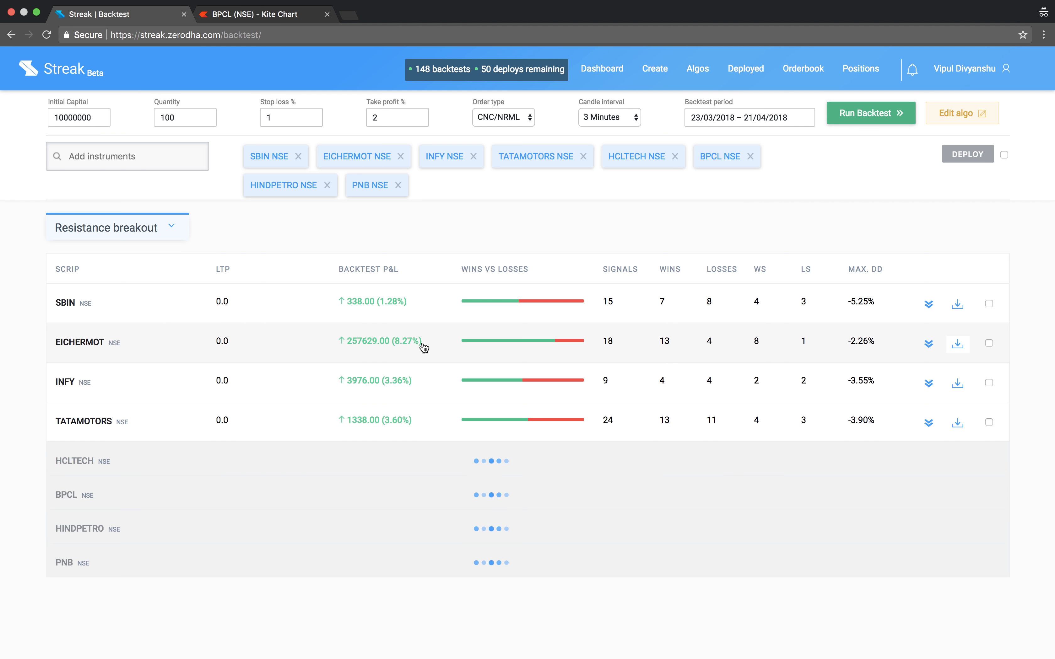
{"action": "mouse_move", "coordinate": [405, 395]}
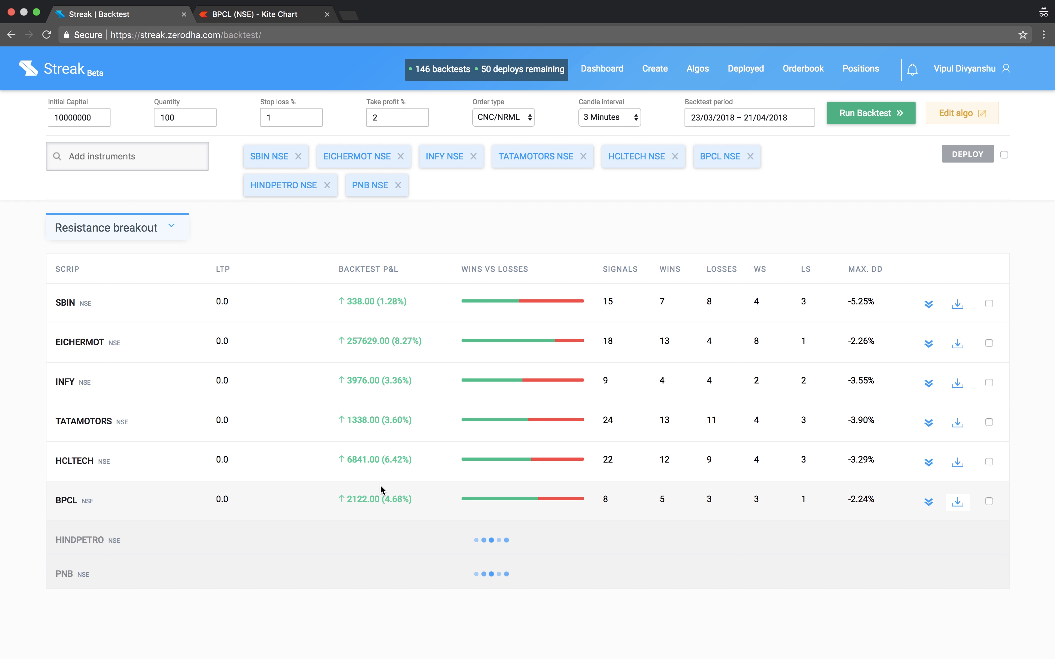
- Expand BPCL's row to show its detailed P&L chart and trade statistics
{"action": "left_click", "coordinate": [928, 501]}
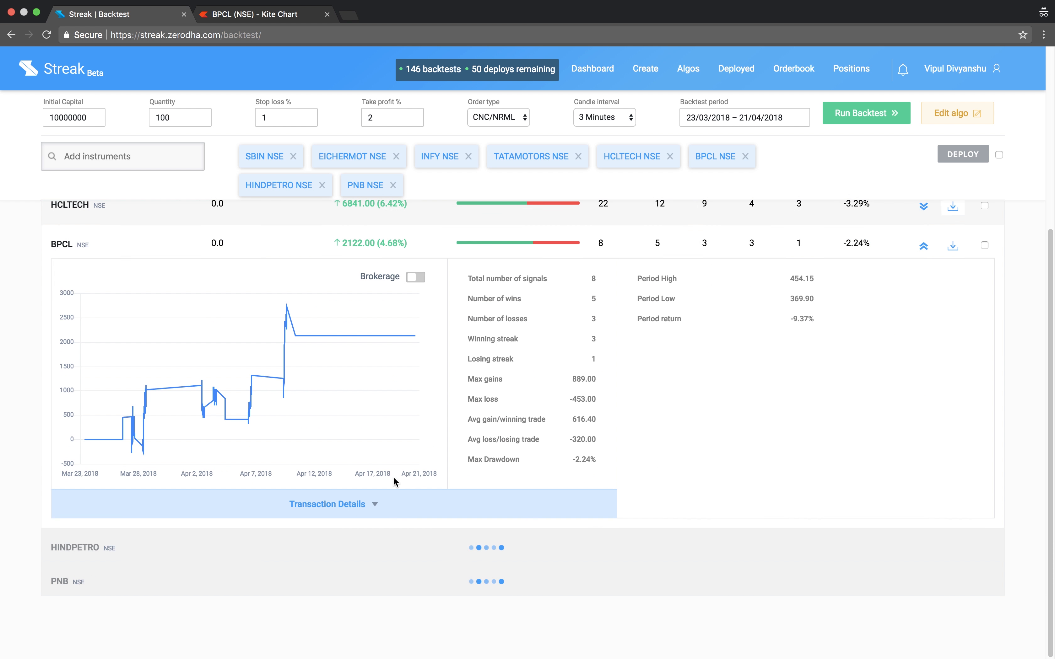
- Toggle brokerage into BPCL's backtest P&L and collapse its detailed row
{"action": "left_click", "coordinate": [416, 277]}
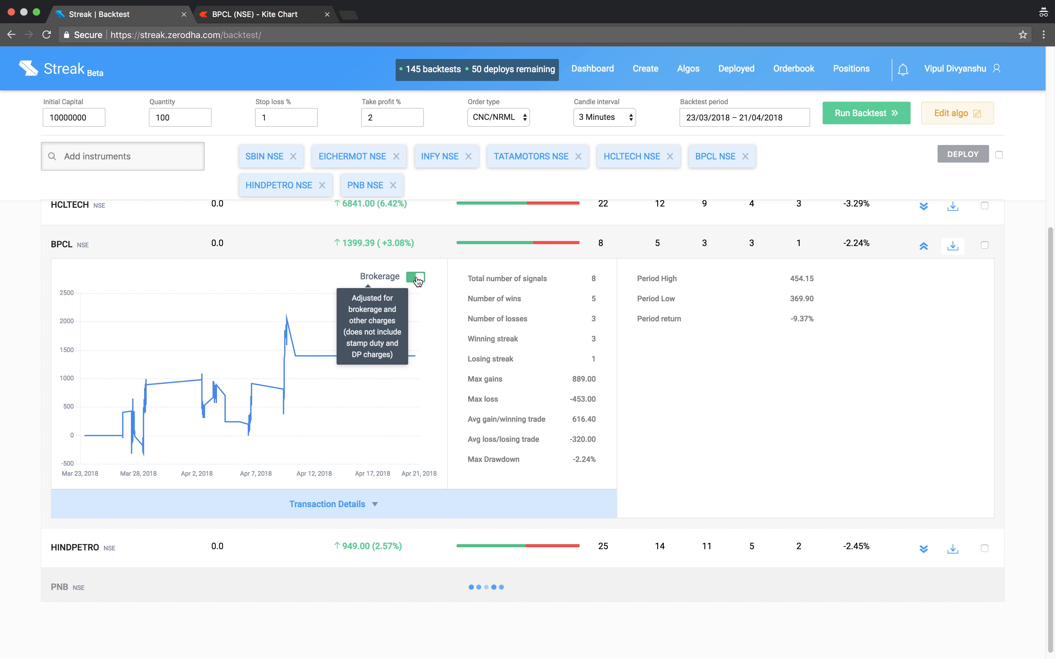
{"action": "left_click", "coordinate": [417, 277]}
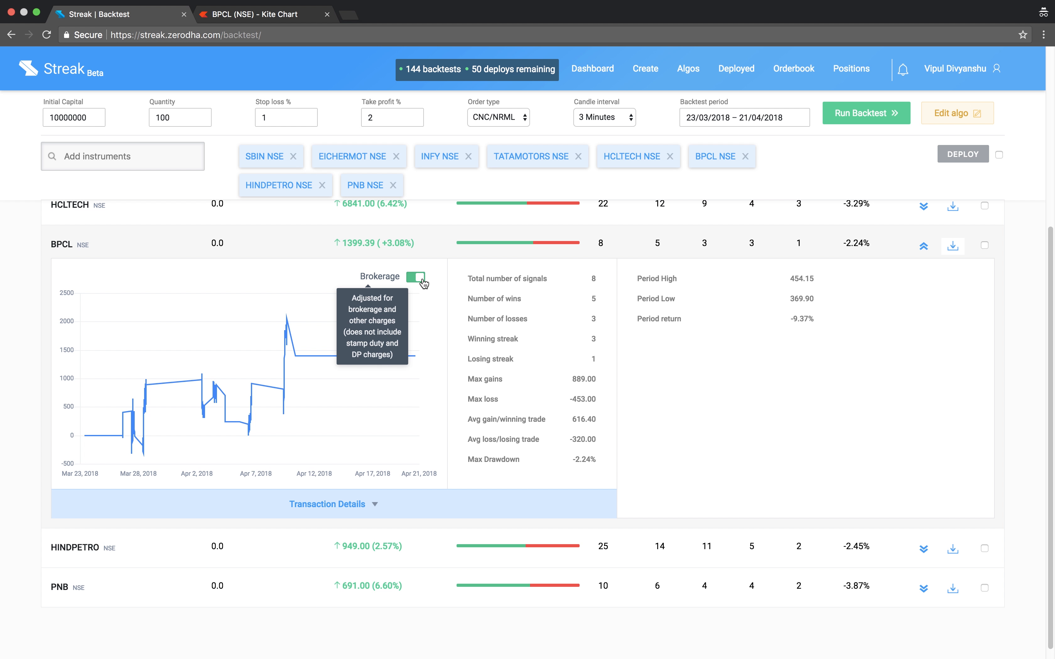
{"action": "left_click", "coordinate": [923, 245]}
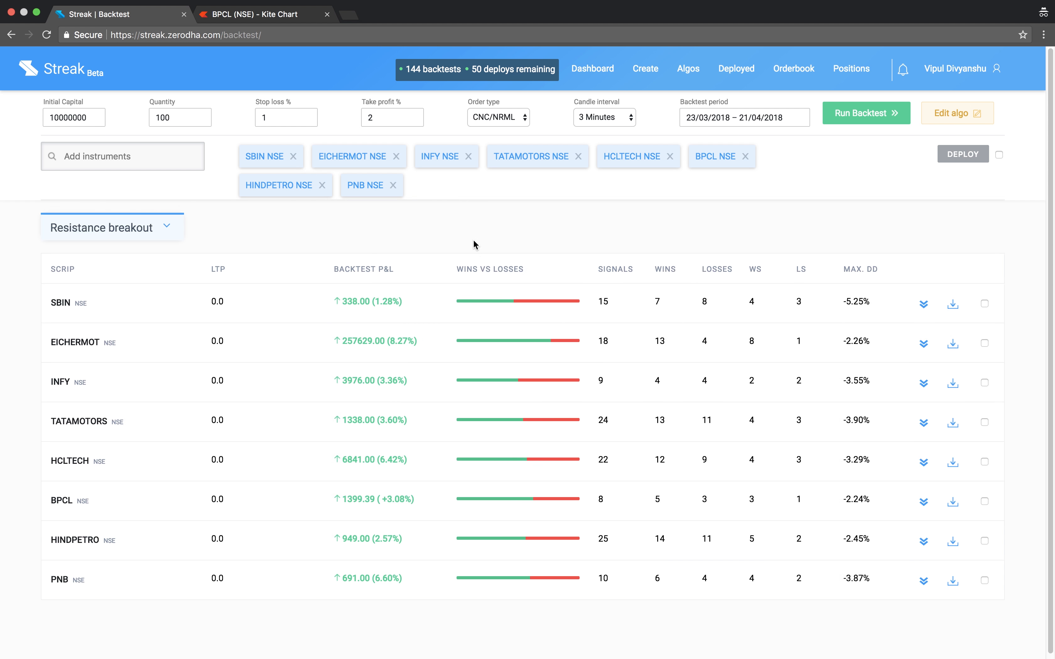
- Select all eight scrips and confirm deploying Resistance breakout live
{"action": "left_click", "coordinate": [998, 154]}
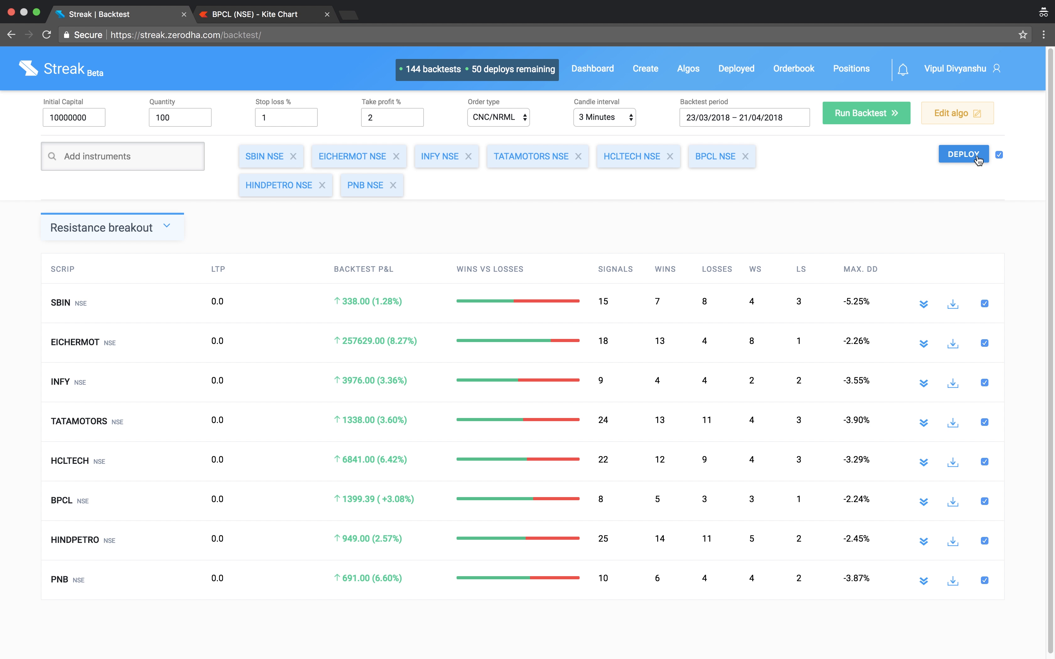
{"action": "left_click", "coordinate": [963, 154]}
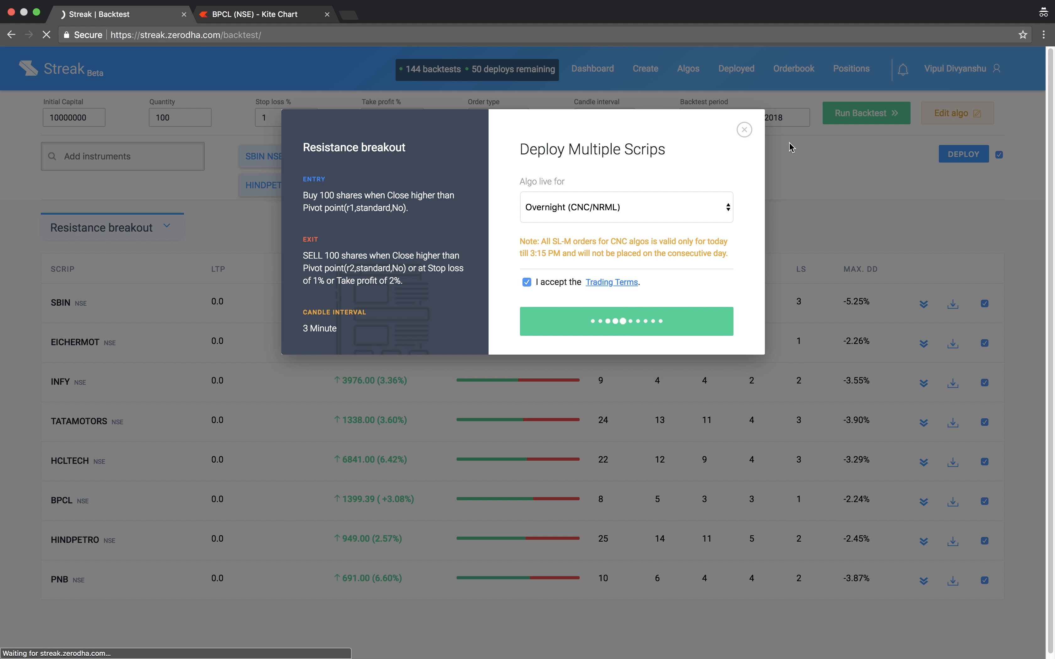
{"action": "left_click", "coordinate": [625, 321]}
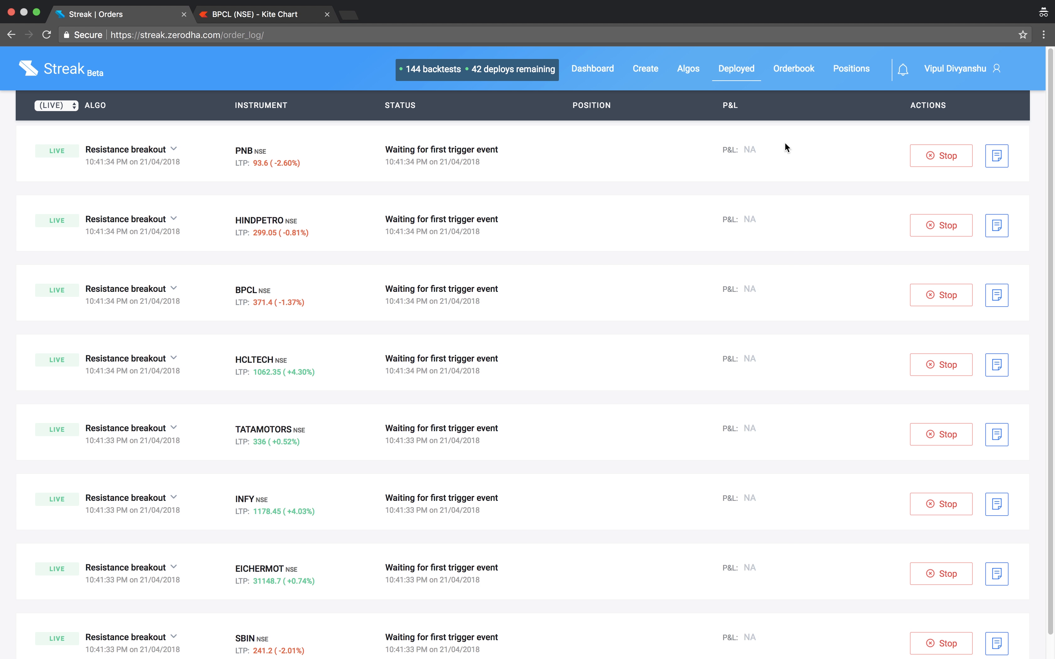
{"action": "mouse_move", "coordinate": [285, 501]}
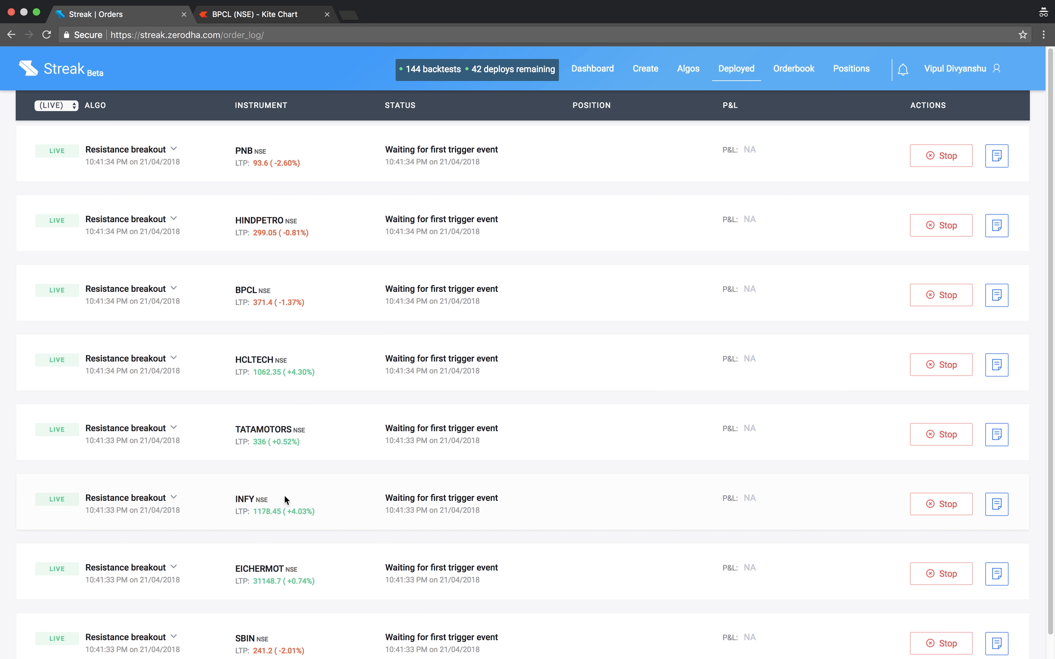